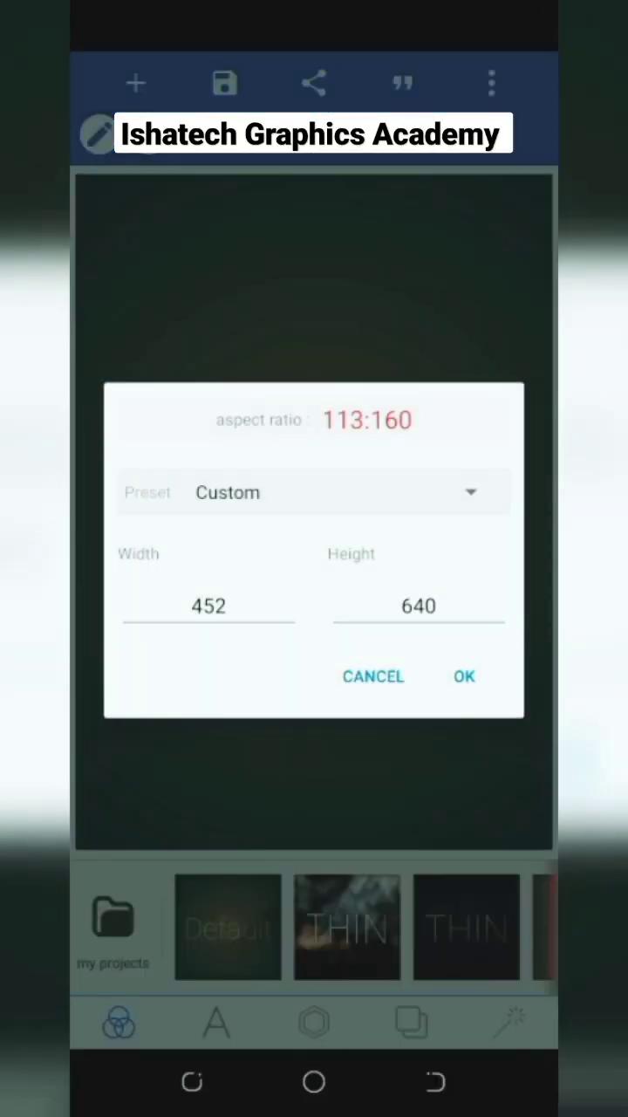
Enter a custom canvas size of 540 wide by 352 high for a landscape card.
click(207, 606)
text(540)
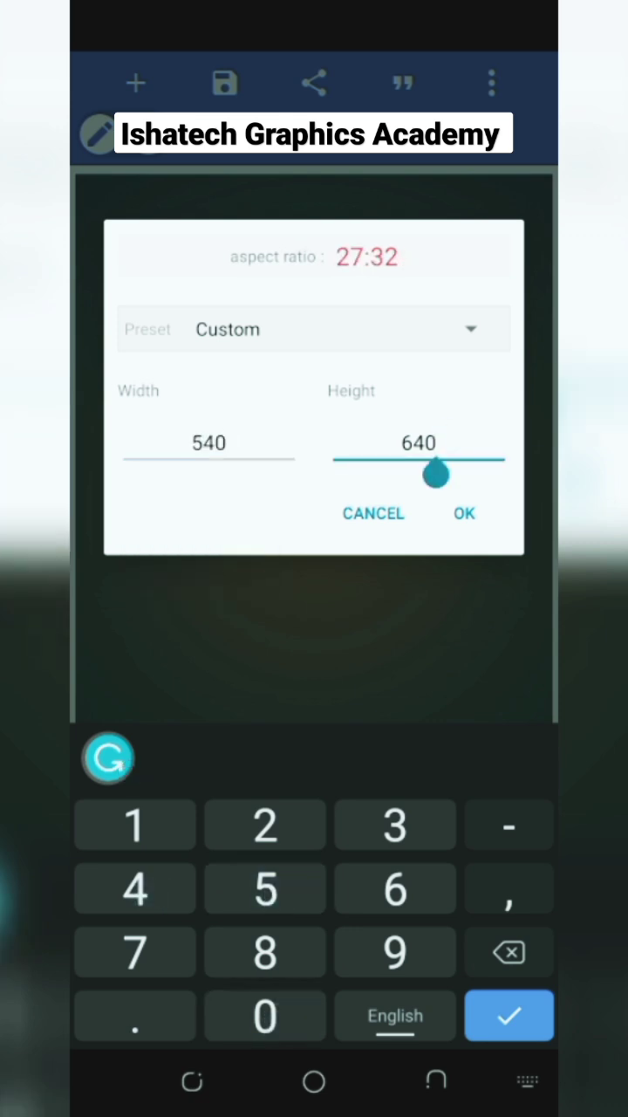
text(3)
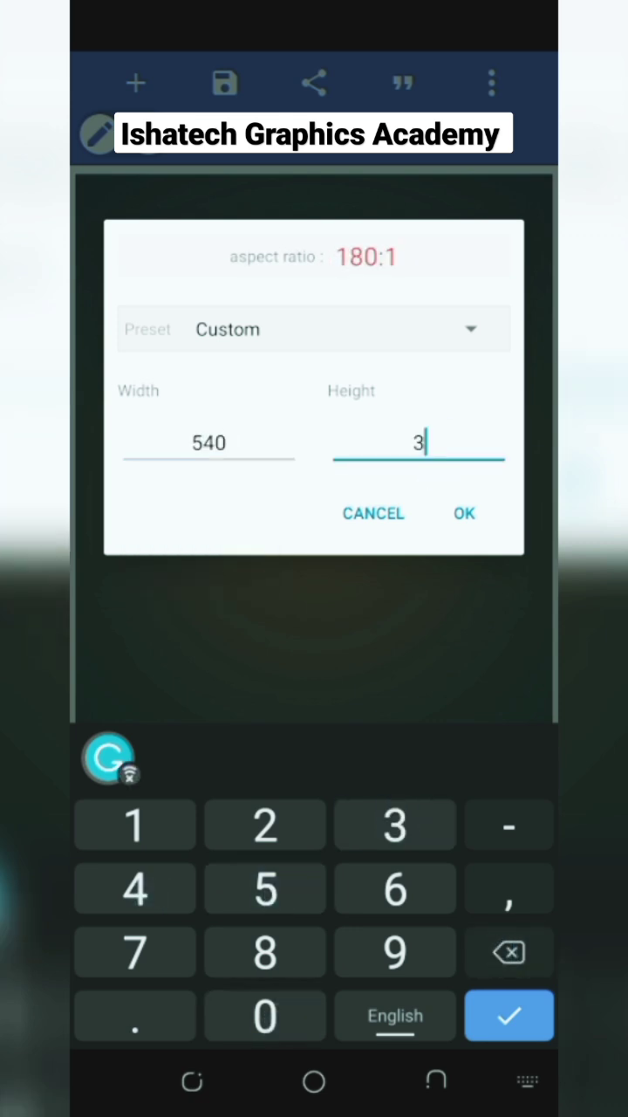
click(464, 513)
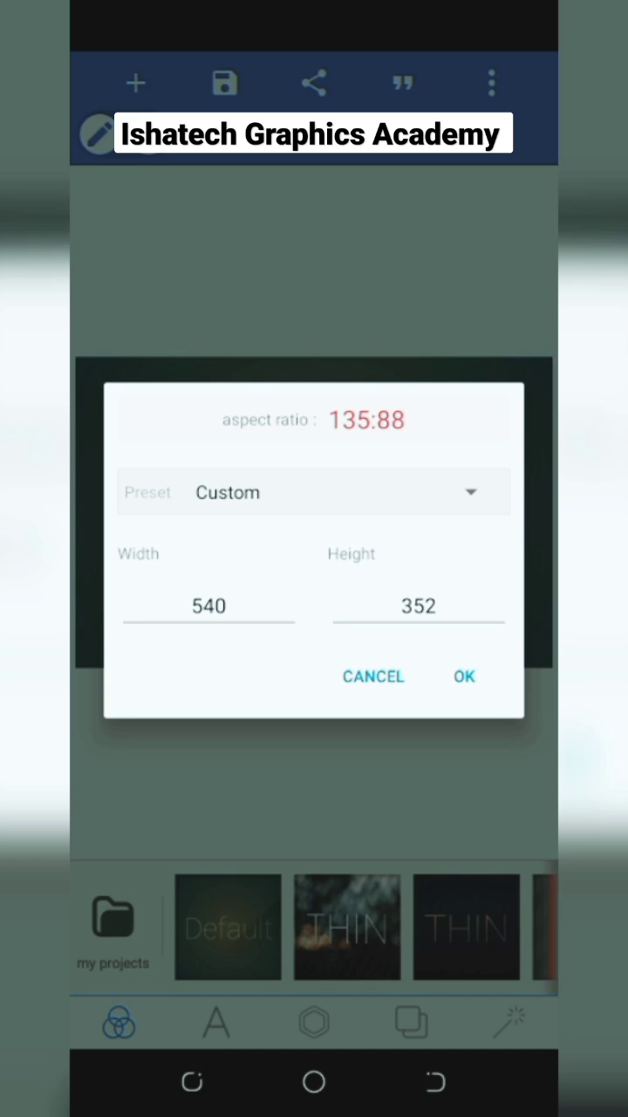
Swap the dimensions to 352 wide by 540 high and apply the portrait size.
click(207, 606)
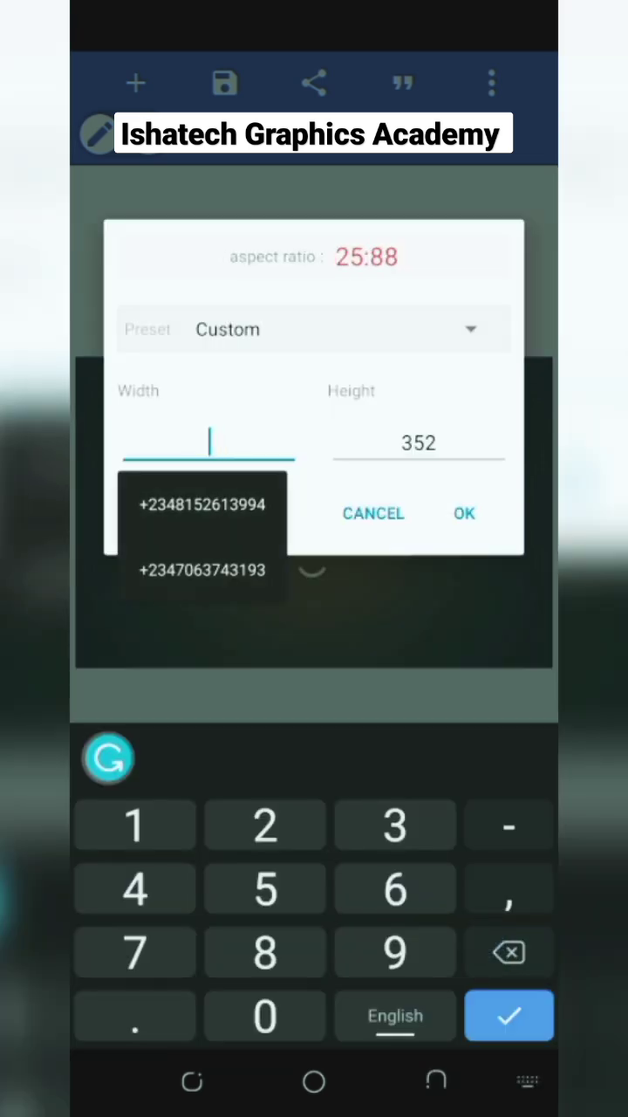
text(3)
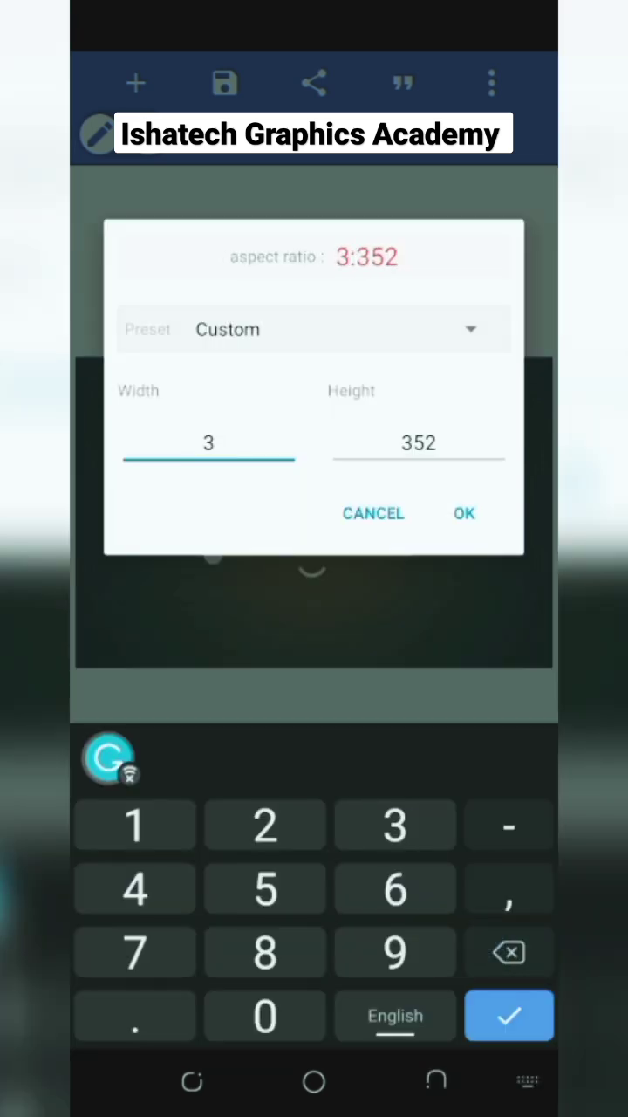
text(52)
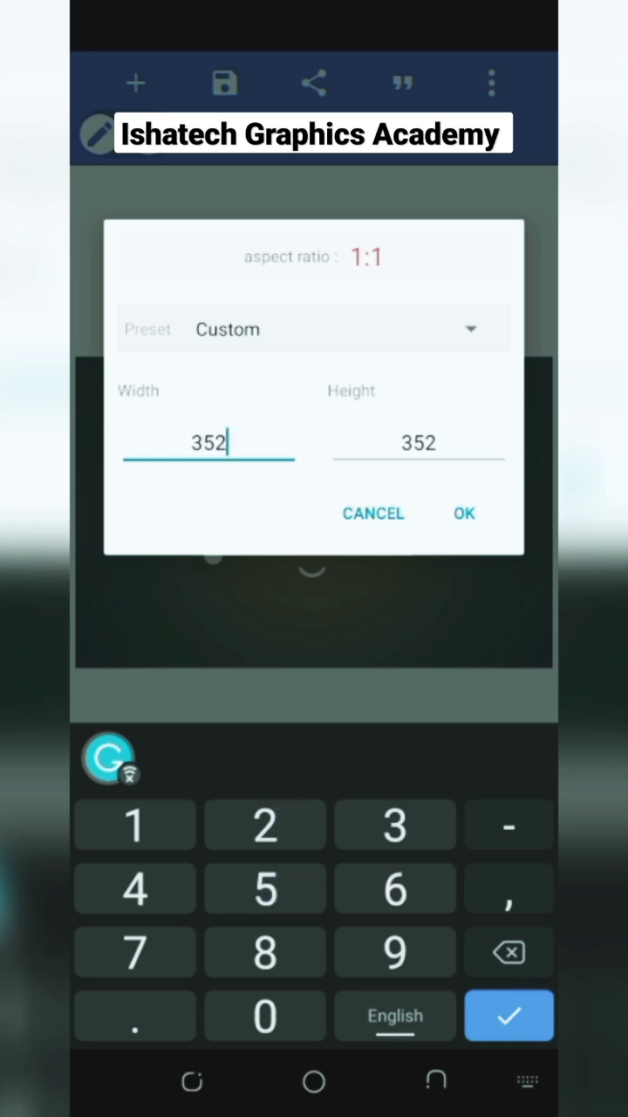
click(419, 443)
text(54)
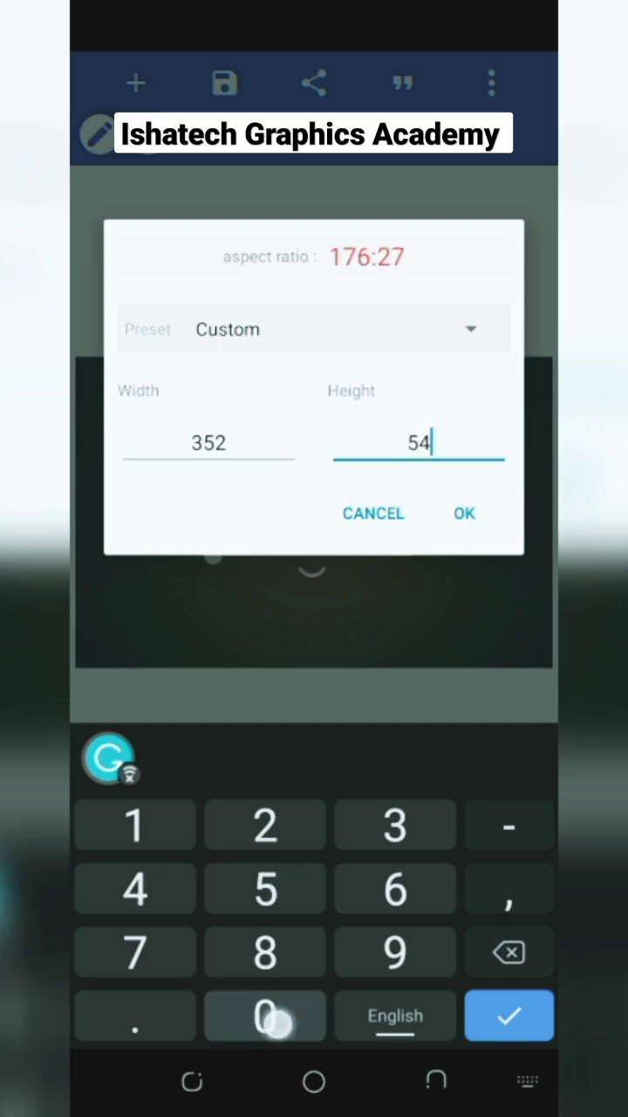
click(464, 513)
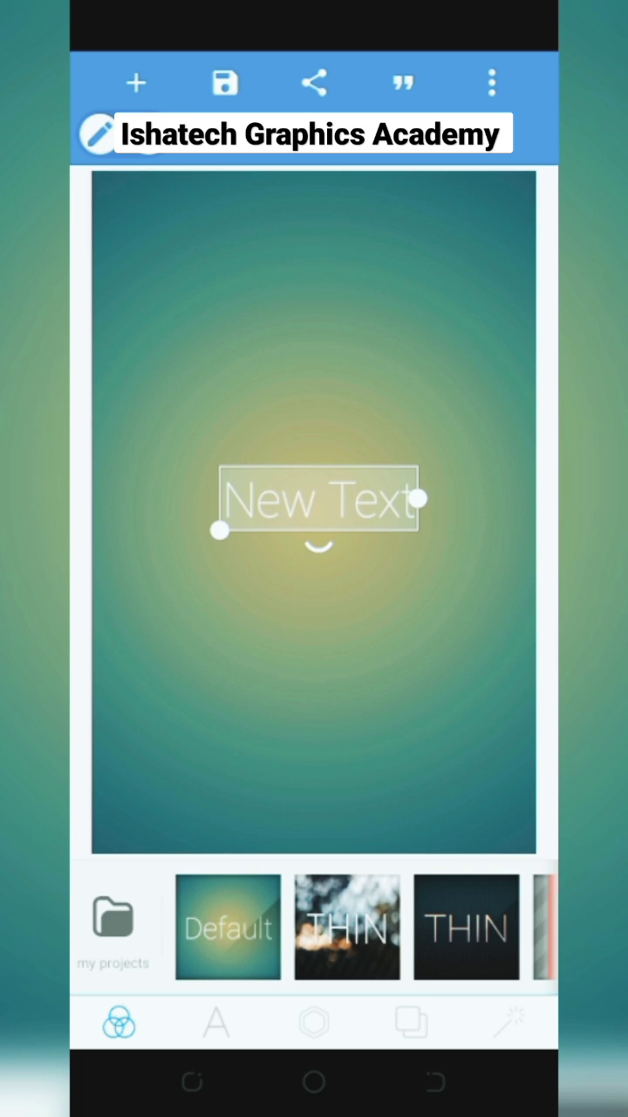